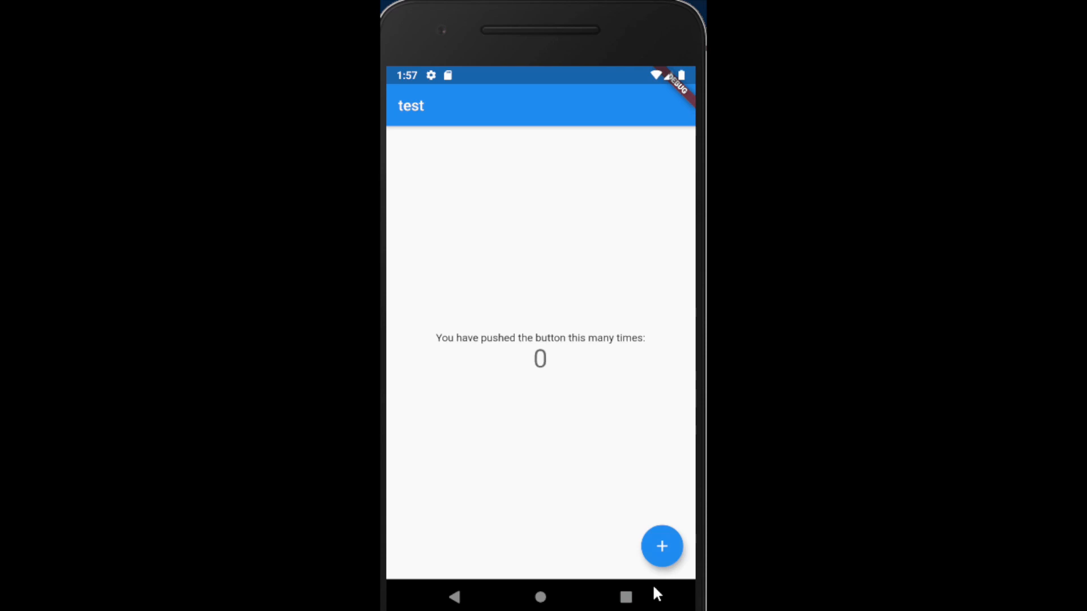
- Increment the demo app's push counter from 0 to 1 with the floating + button
left_click(660, 546)
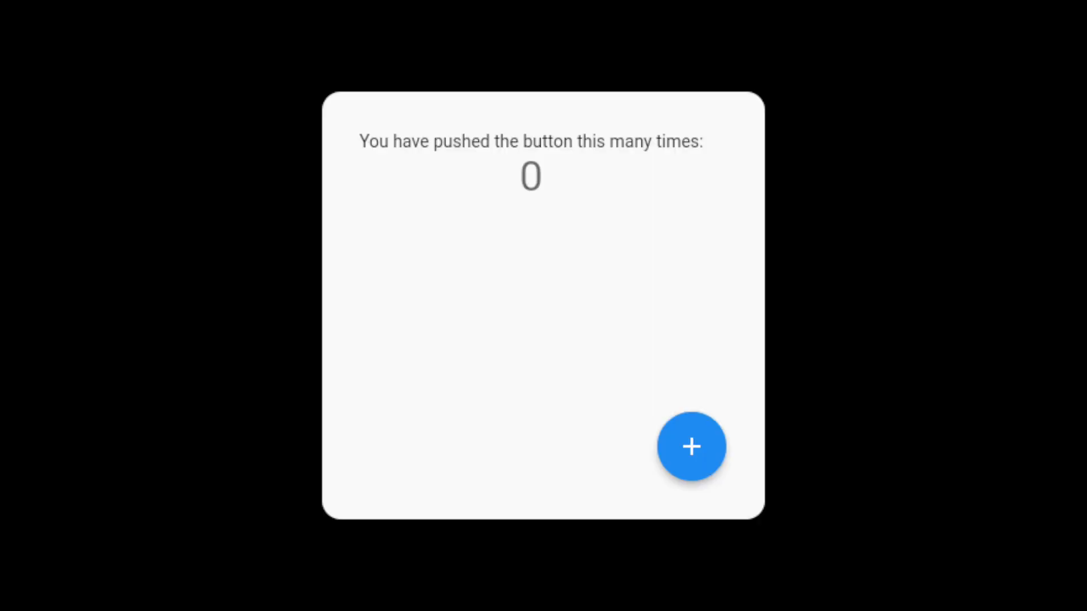
mouse_move(822, 585)
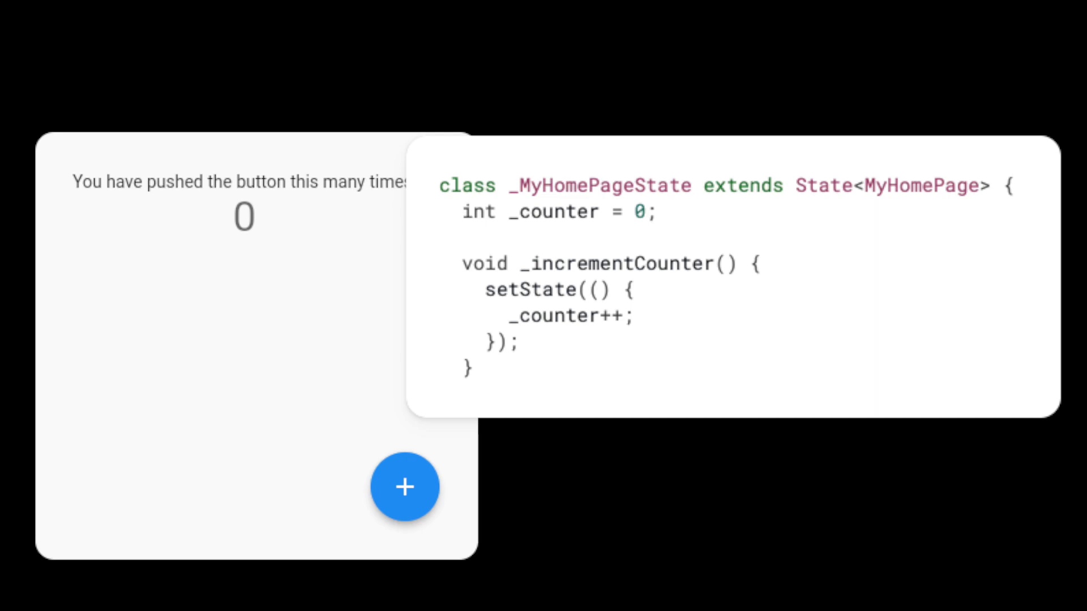
left_click(404, 486)
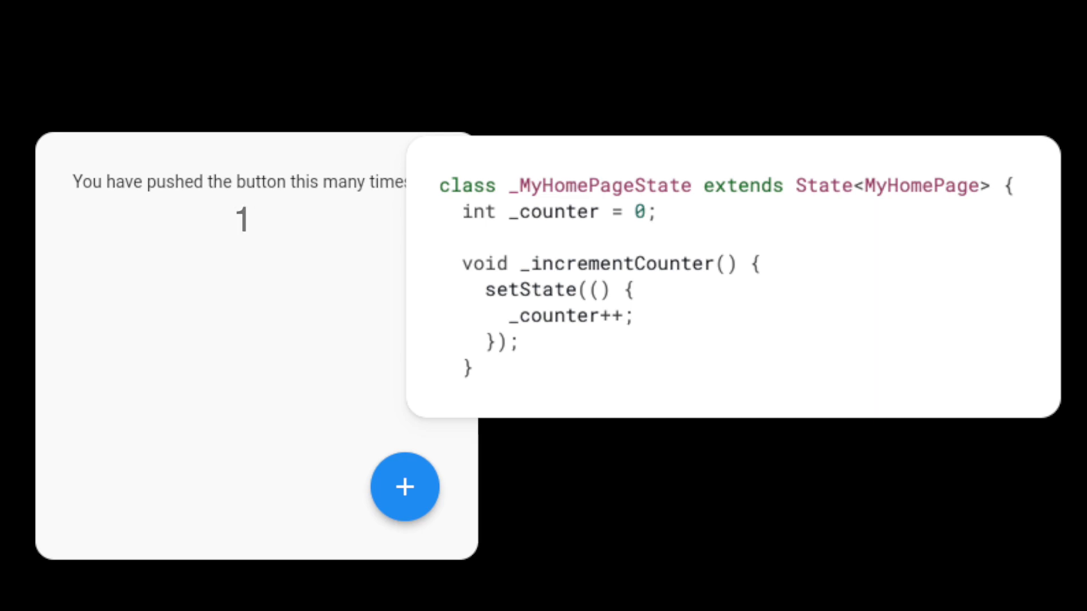